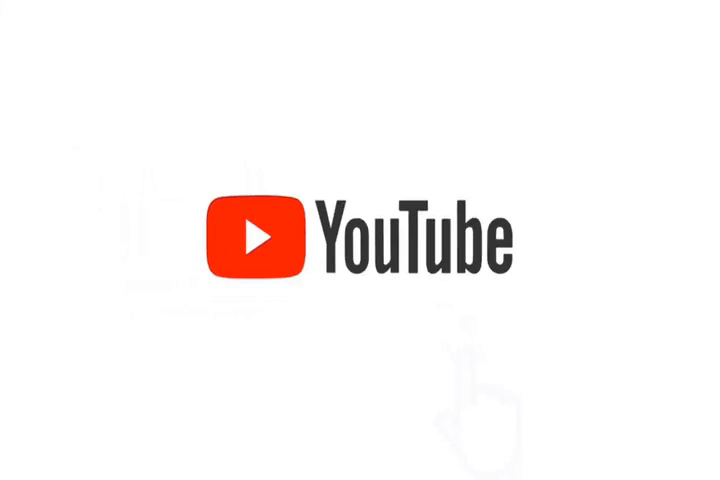
Toggle the subscribe button to SUBSCRIBED and bring up the notification bell beside the YouTube logo
left_click(476, 268)
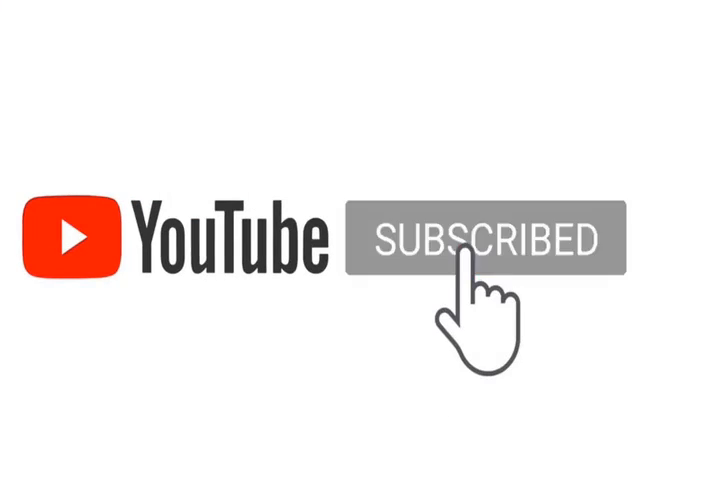
left_click(490, 240)
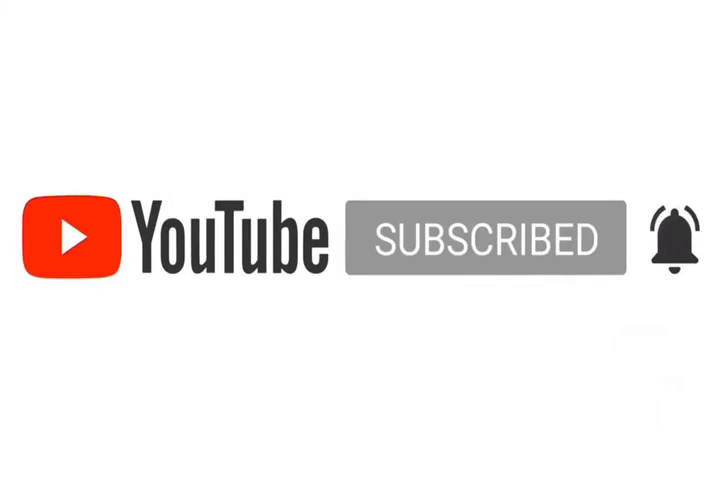